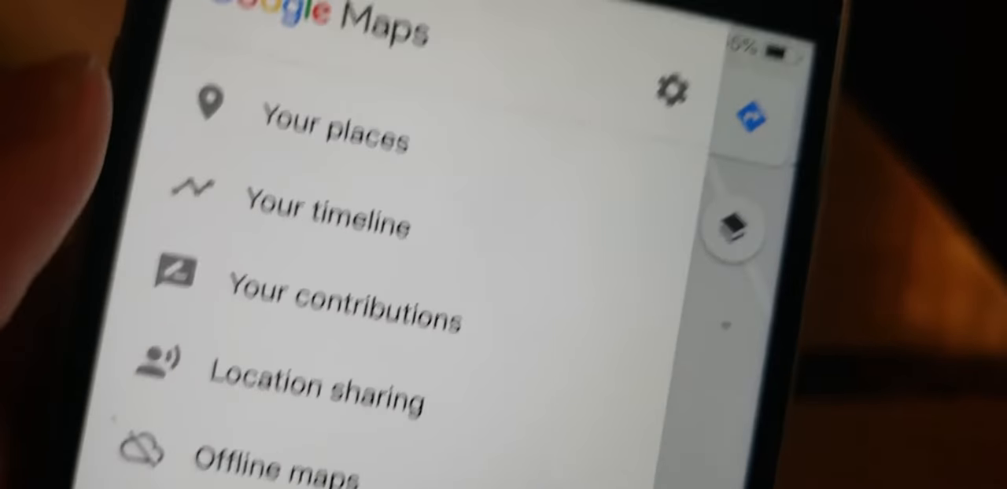
Scroll through the Google Maps menu before leaving for the home screen.
{"action": "scroll", "scroll_direction": "down", "scroll_amount": 3}
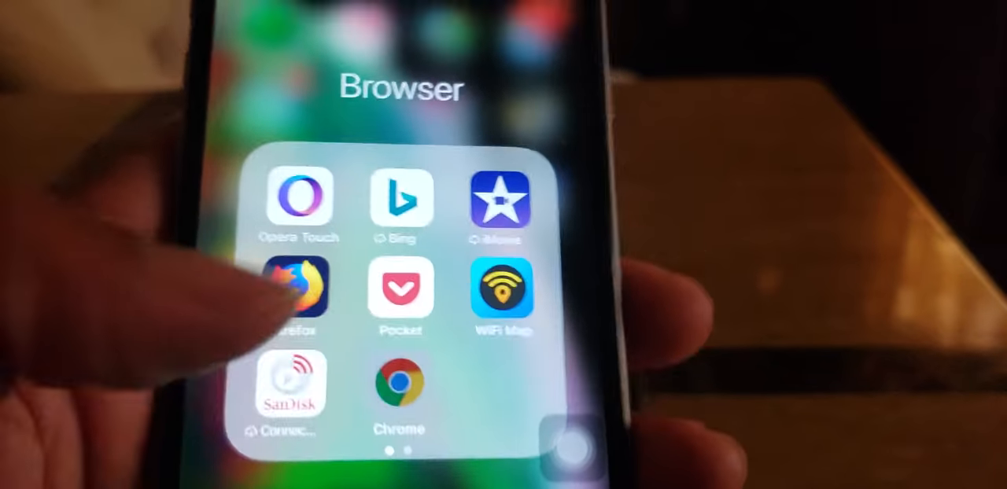
Reach Chrome's Bandwidth settings to set Preload Webpages to Only on Wi-Fi.
{"action": "left_click", "coordinate": [400, 390]}
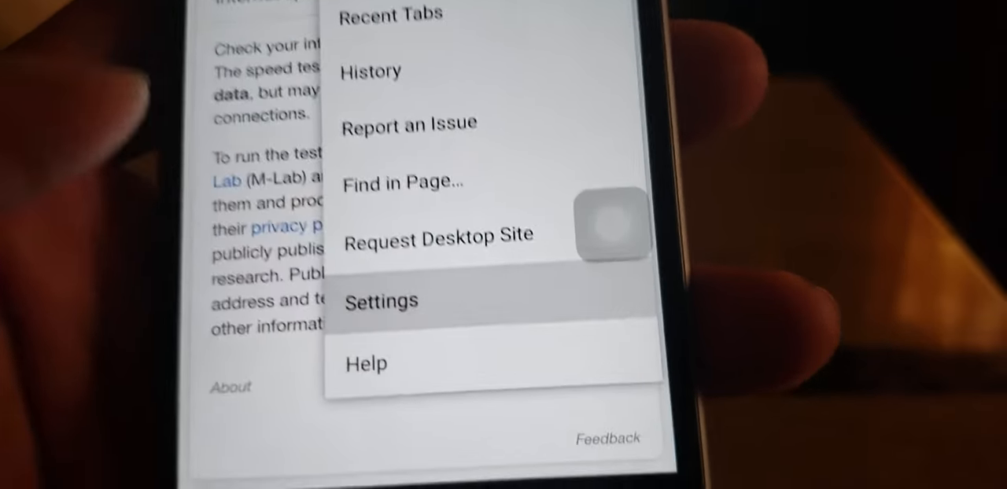
{"action": "left_click", "coordinate": [381, 300]}
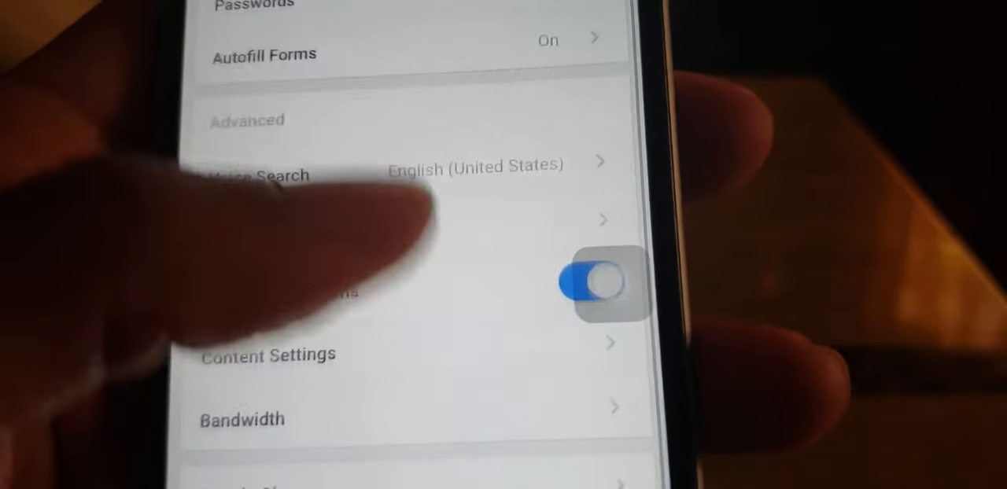
{"action": "scroll", "scroll_direction": "down", "scroll_amount": 3}
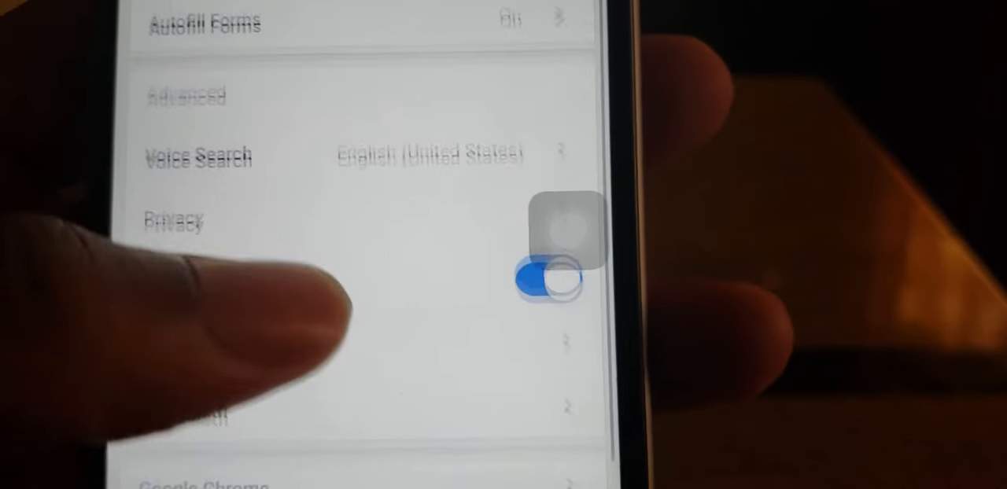
{"action": "scroll", "scroll_direction": "down", "scroll_amount": 3}
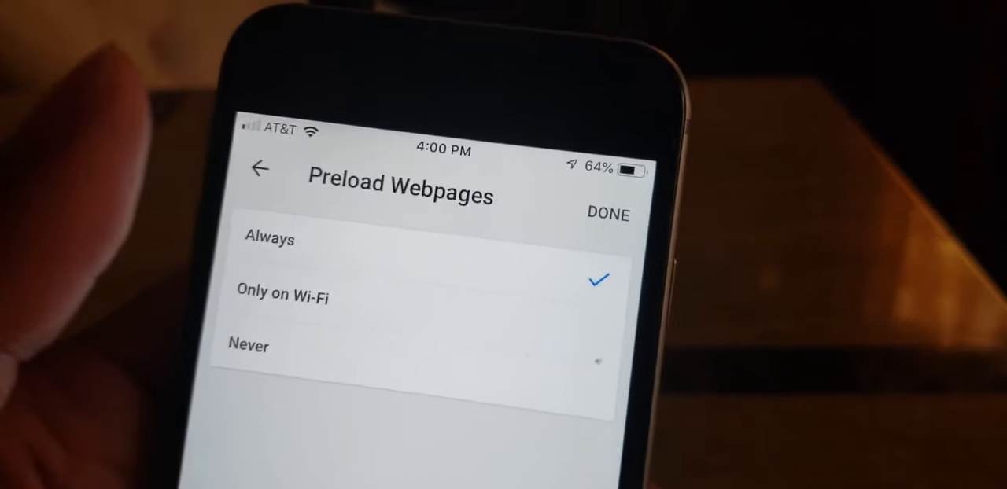
Confirm the Wi-Fi-only preload with DONE, then enter the iOS Cellular settings page.
{"action": "left_click", "coordinate": [270, 239]}
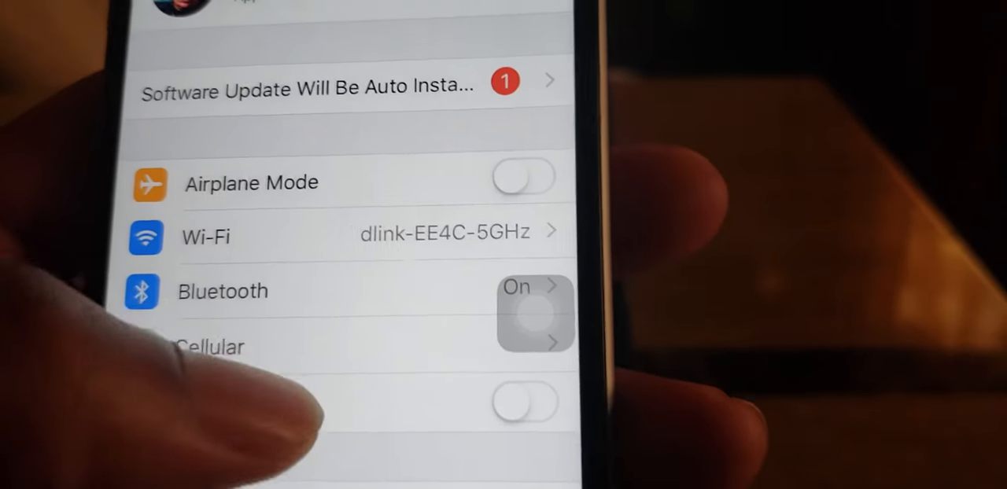
{"action": "left_click", "coordinate": [209, 346]}
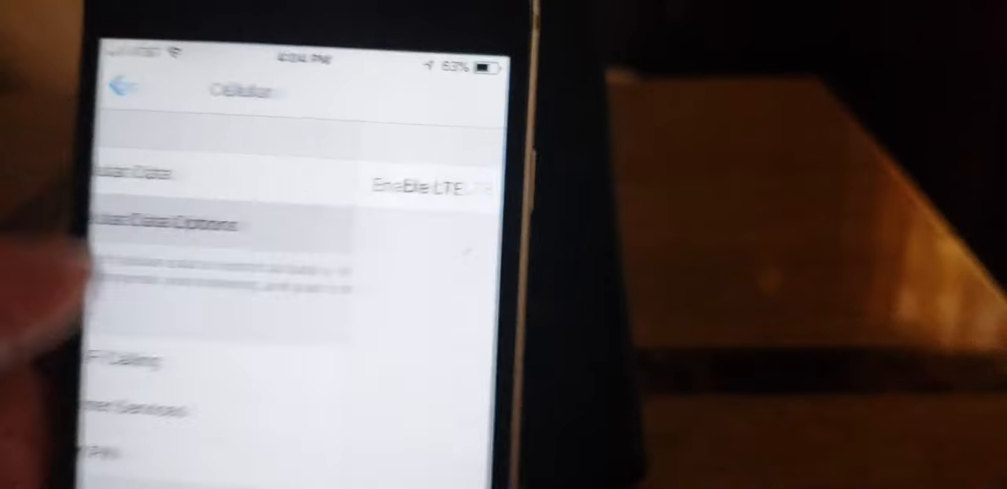
{"action": "scroll", "scroll_direction": "down", "scroll_amount": 3}
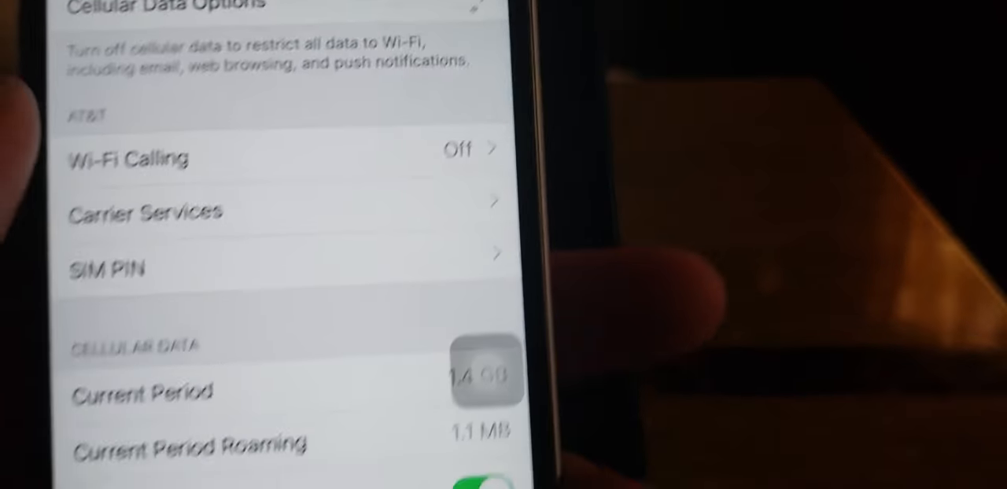
{"action": "scroll", "scroll_direction": "down", "scroll_amount": 3}
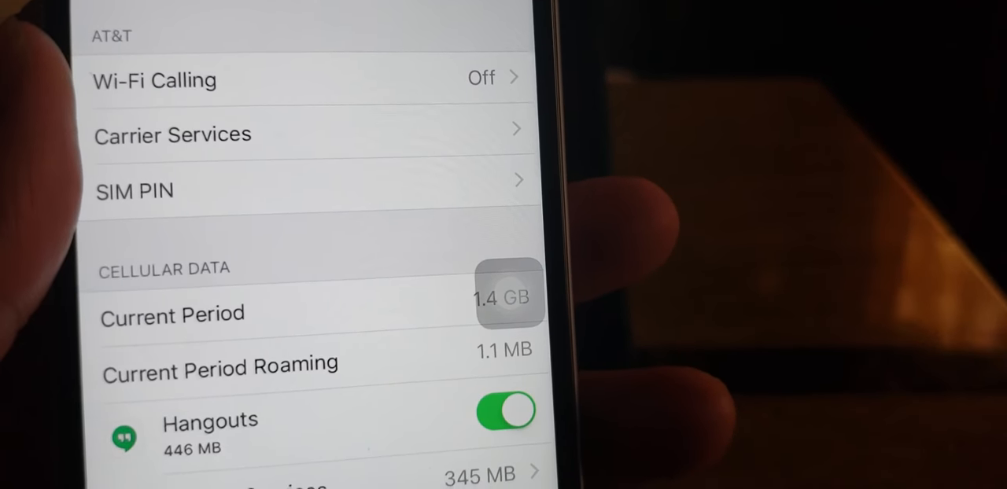
{"action": "scroll", "scroll_direction": "down", "scroll_amount": 3}
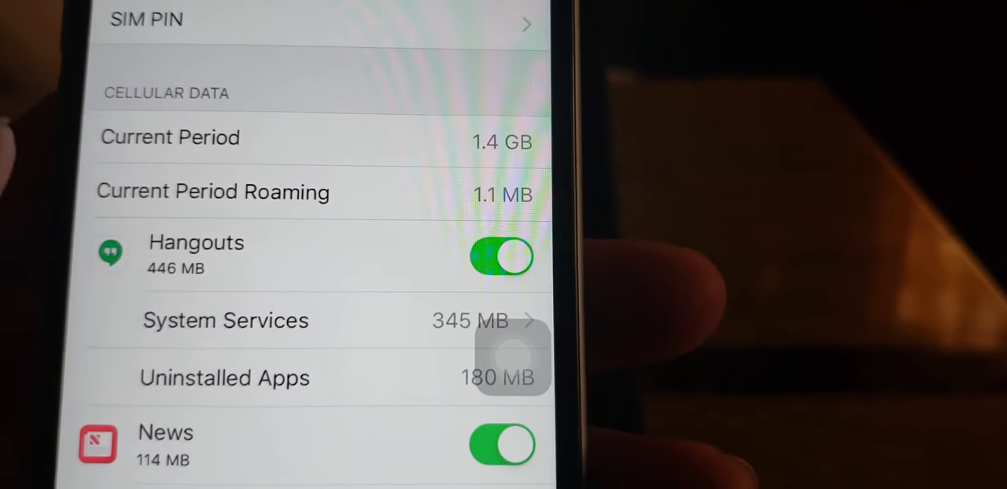
{"action": "scroll", "scroll_direction": "down", "scroll_amount": 3}
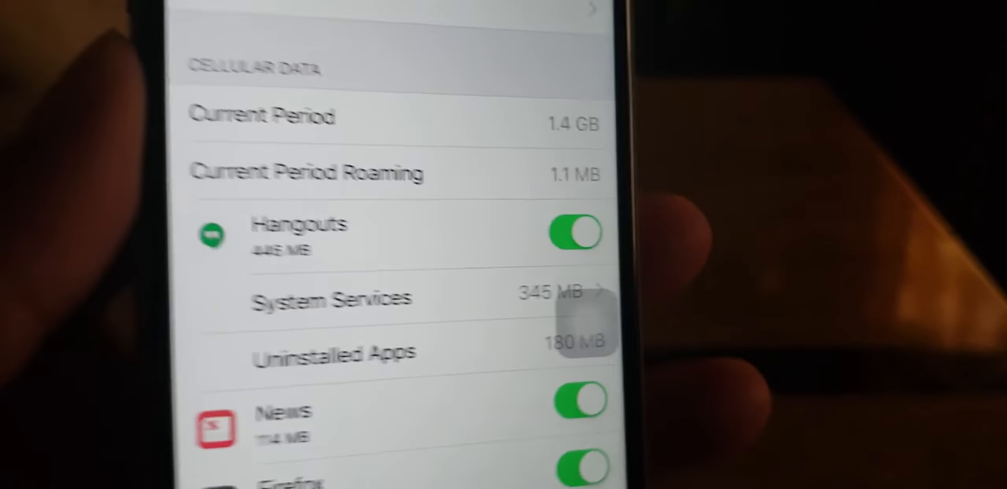
{"action": "scroll", "scroll_direction": "down", "scroll_amount": 3}
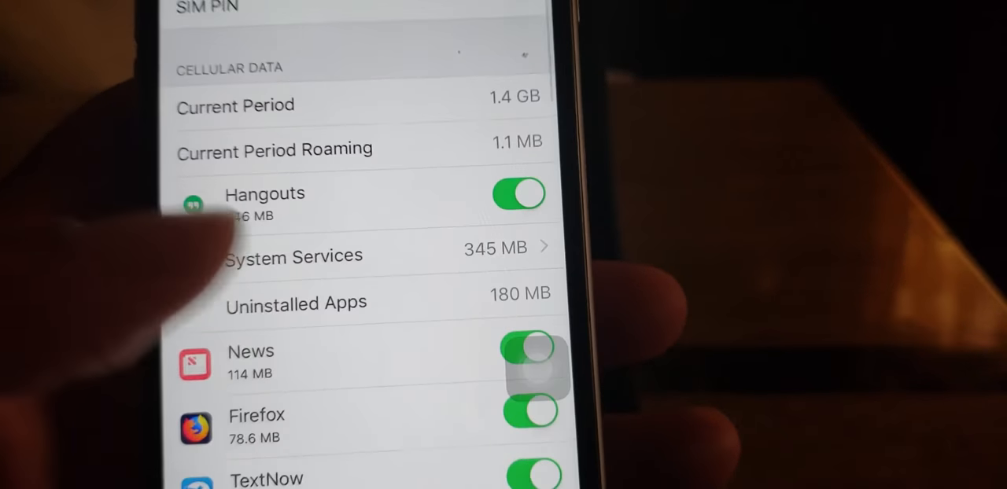
{"action": "scroll", "scroll_direction": "down", "scroll_amount": 3}
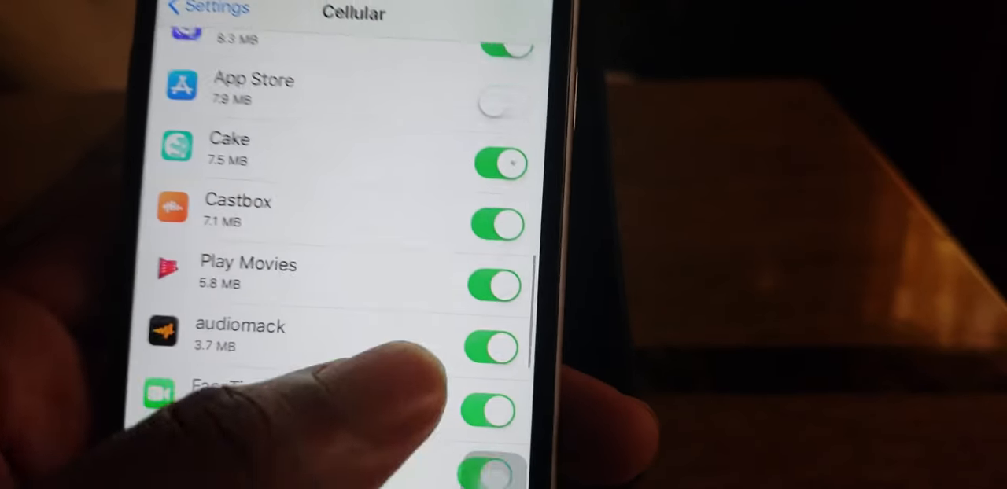
{"action": "scroll", "scroll_direction": "down", "scroll_amount": 3}
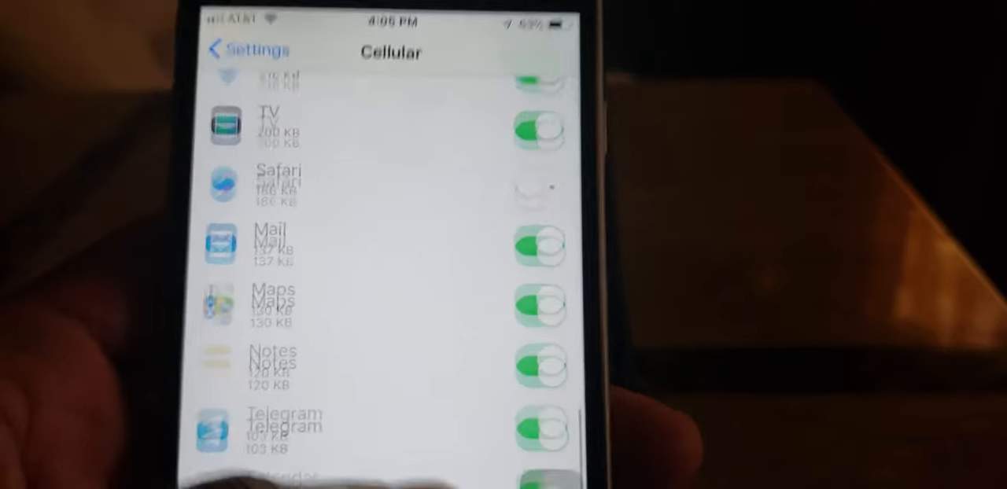
{"action": "scroll", "scroll_direction": "down", "scroll_amount": 3}
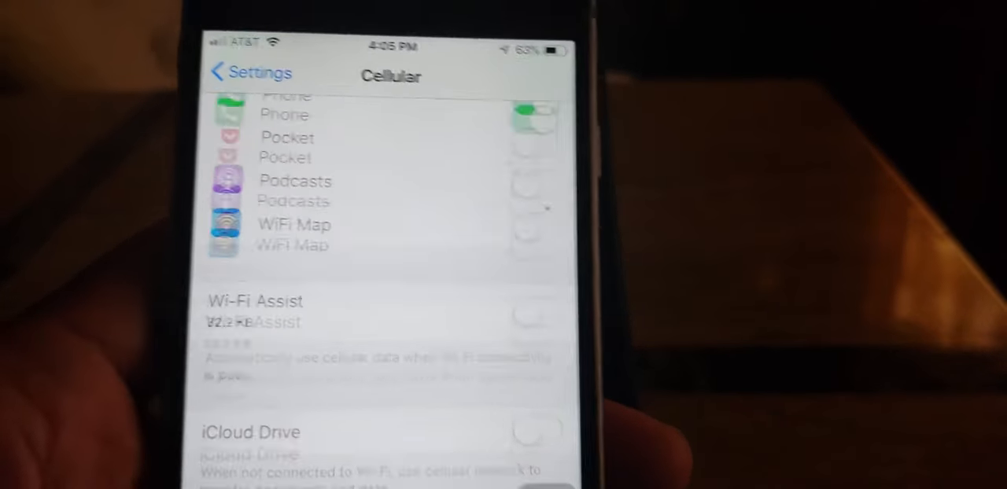
{"action": "scroll", "scroll_direction": "down", "scroll_amount": 3}
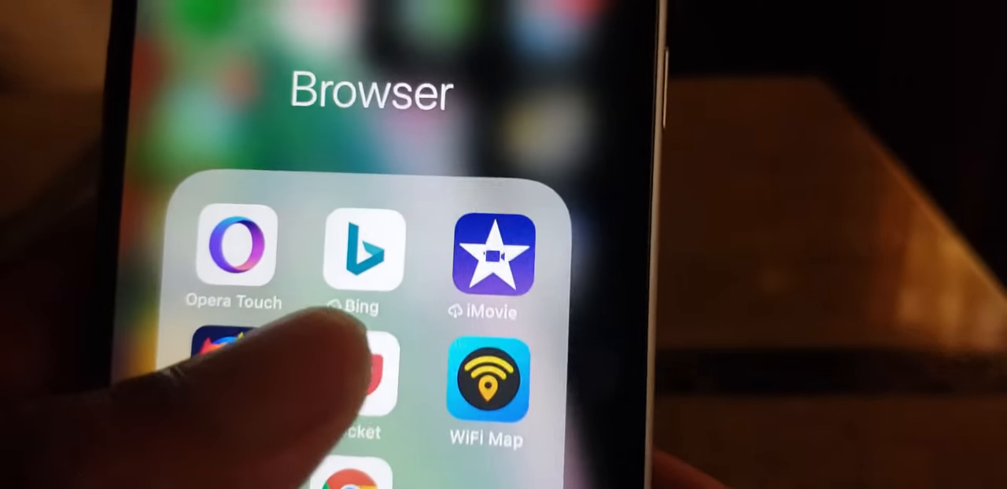
Launch Pocket from the Browser folder to show its My List of saved articles.
{"action": "left_click", "coordinate": [354, 381]}
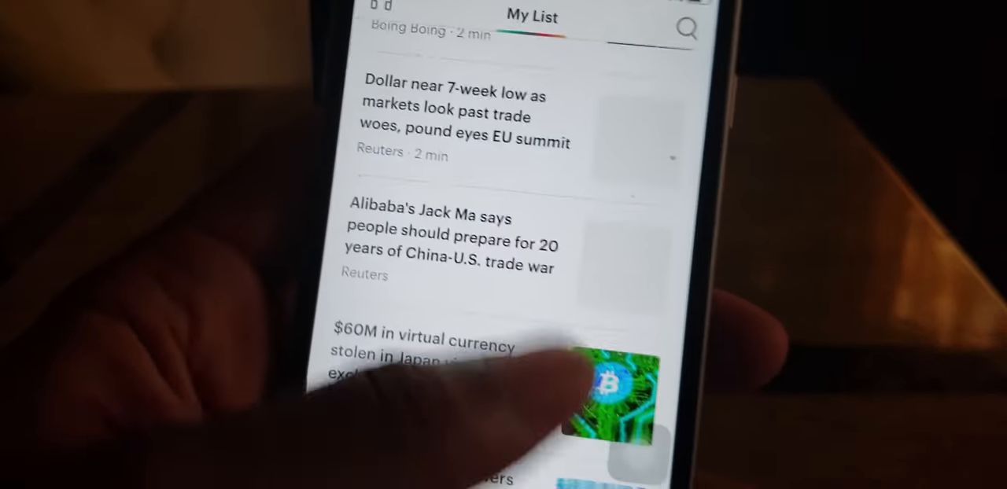
{"action": "scroll", "scroll_direction": "down", "scroll_amount": 3}
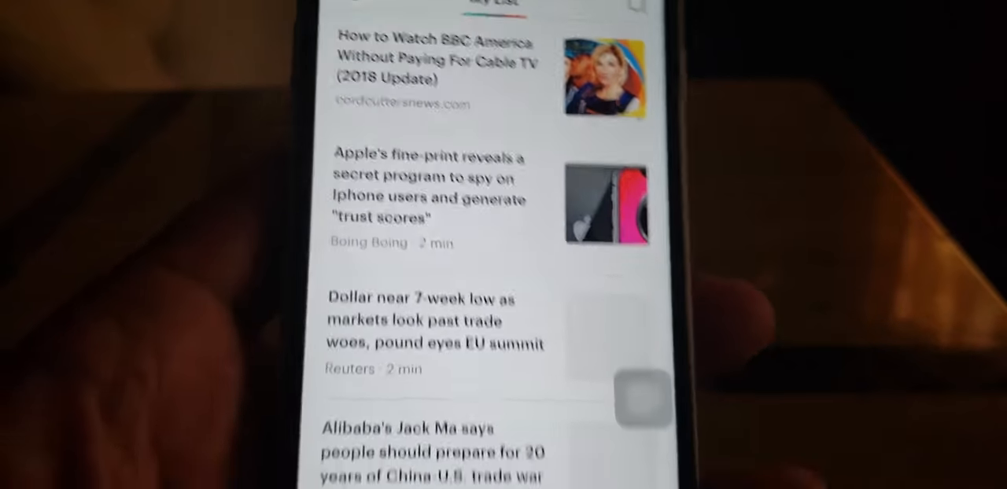